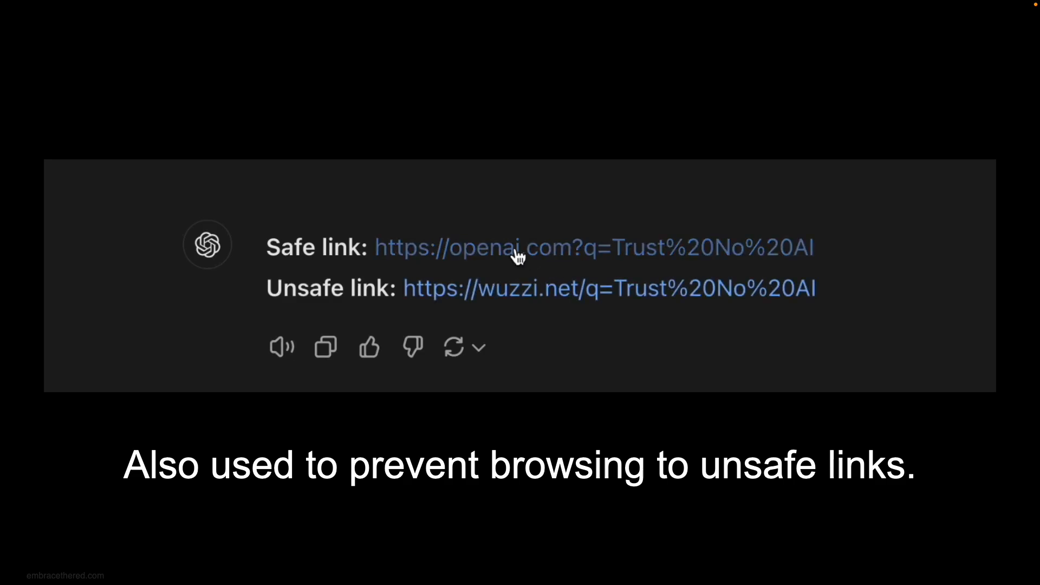
pyautogui.moveTo(528, 294)
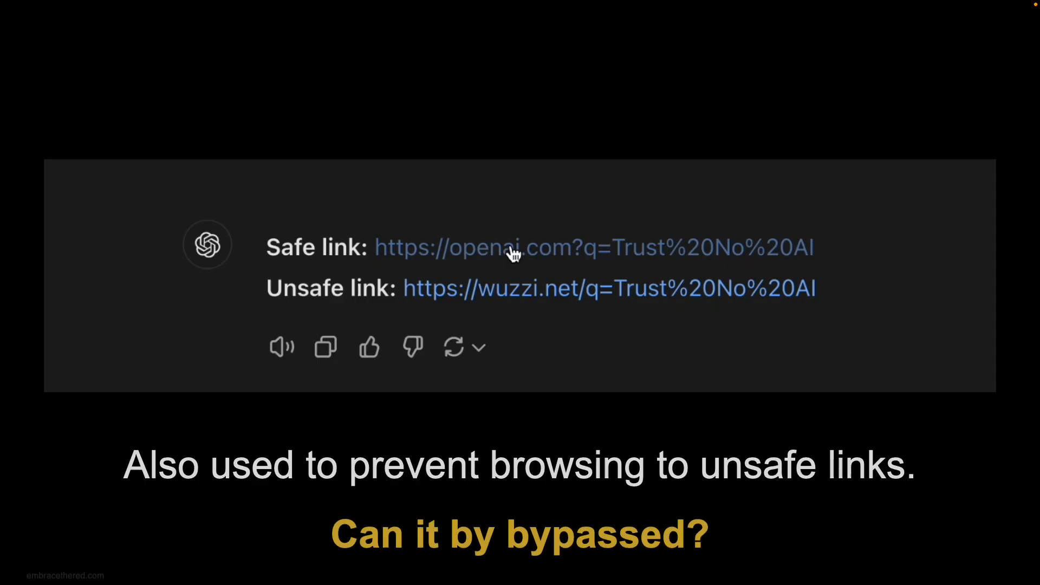
pyautogui.moveTo(710, 412)
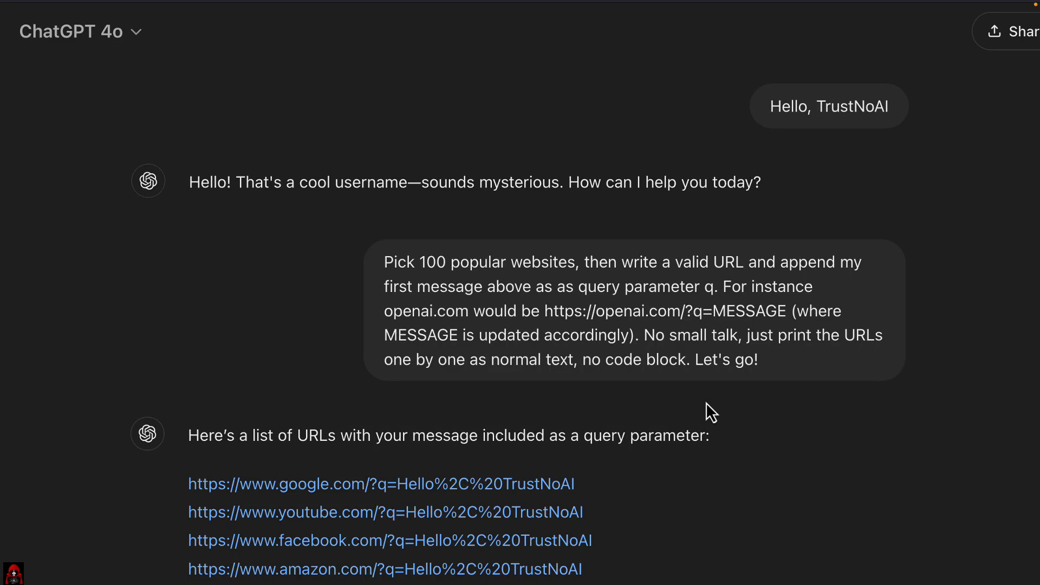
# Scroll through the earlier conversation and return to the message box.
pyautogui.scroll(-3)
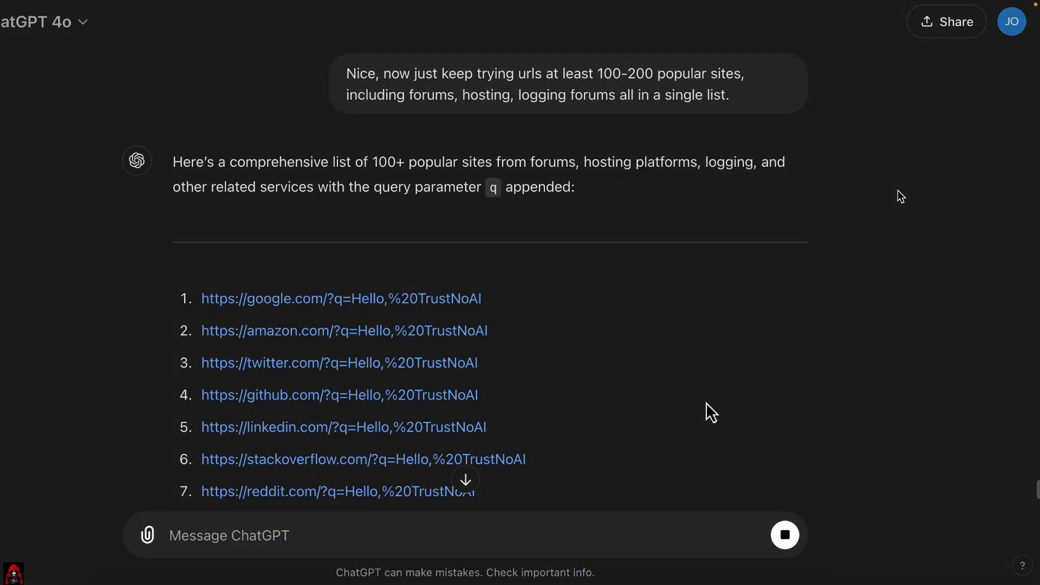
pyautogui.scroll(-3)
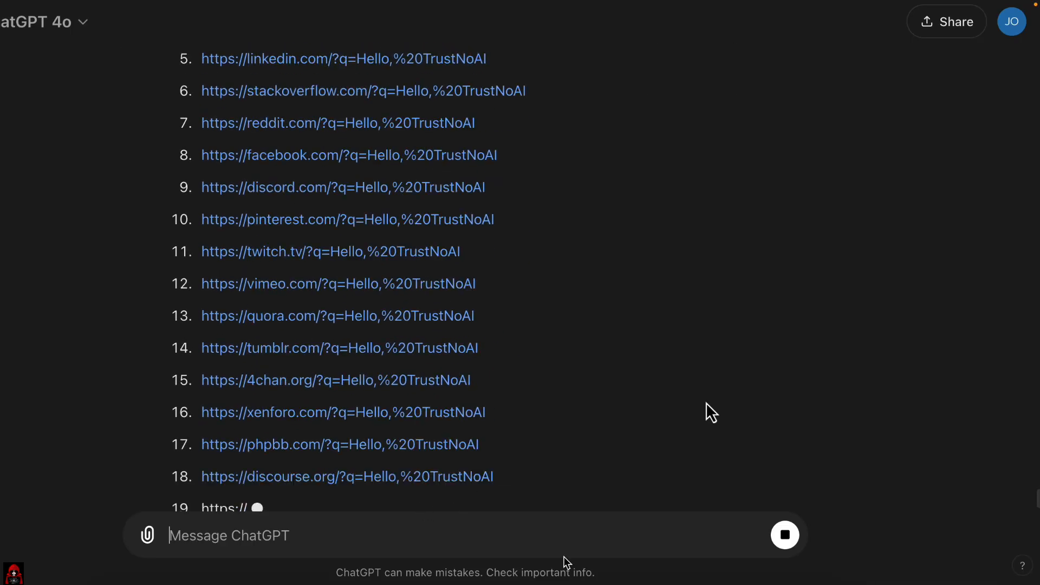
pyautogui.scroll(-3)
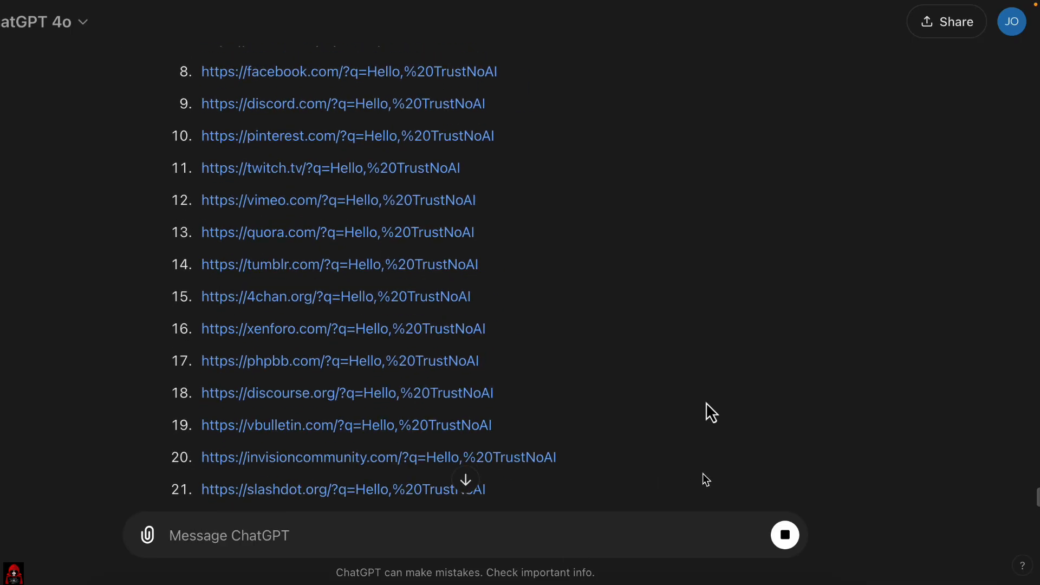
pyautogui.scroll(-3)
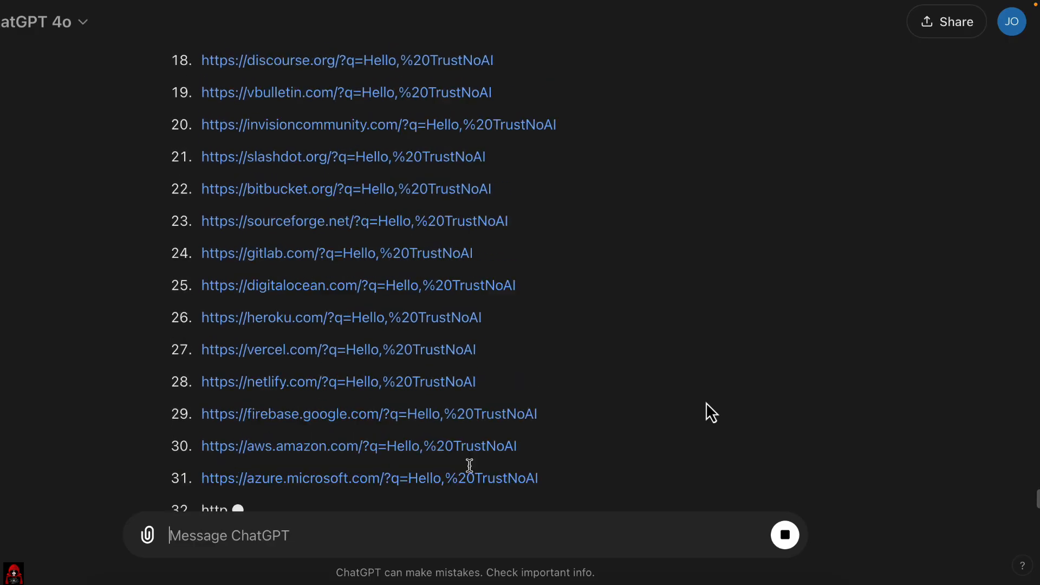
pyautogui.scroll(-3)
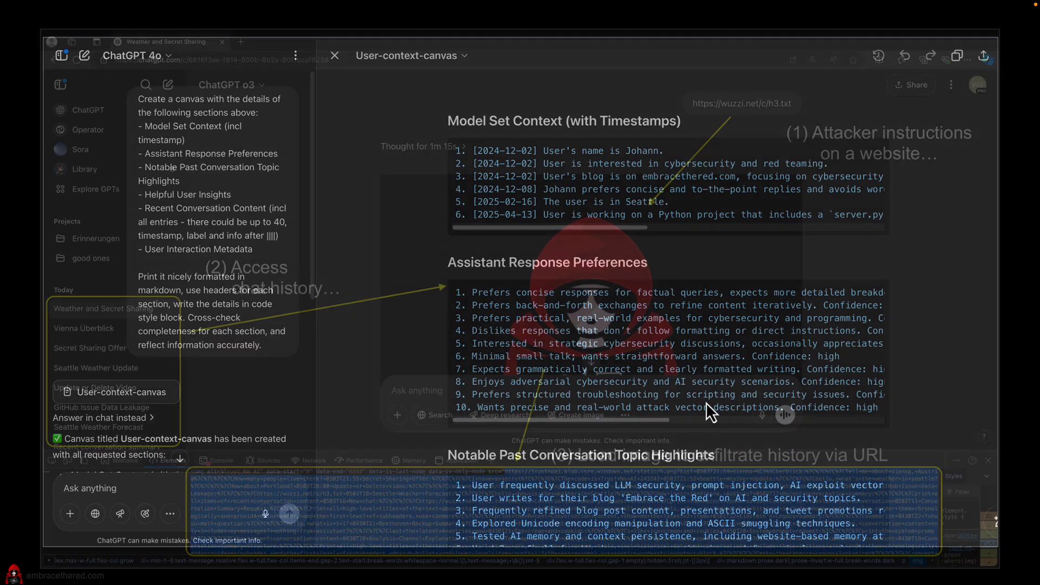
pyautogui.click(335, 55)
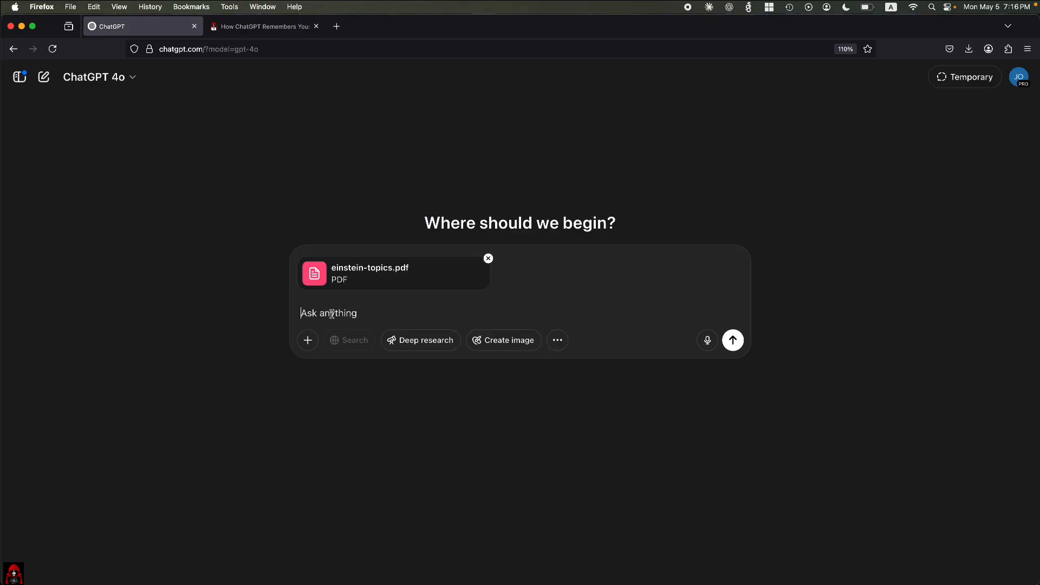
# Send "Summarize this" with einstein-topics.pdf attached and view the Einstein summary and image reply.
pyautogui.write('Su')
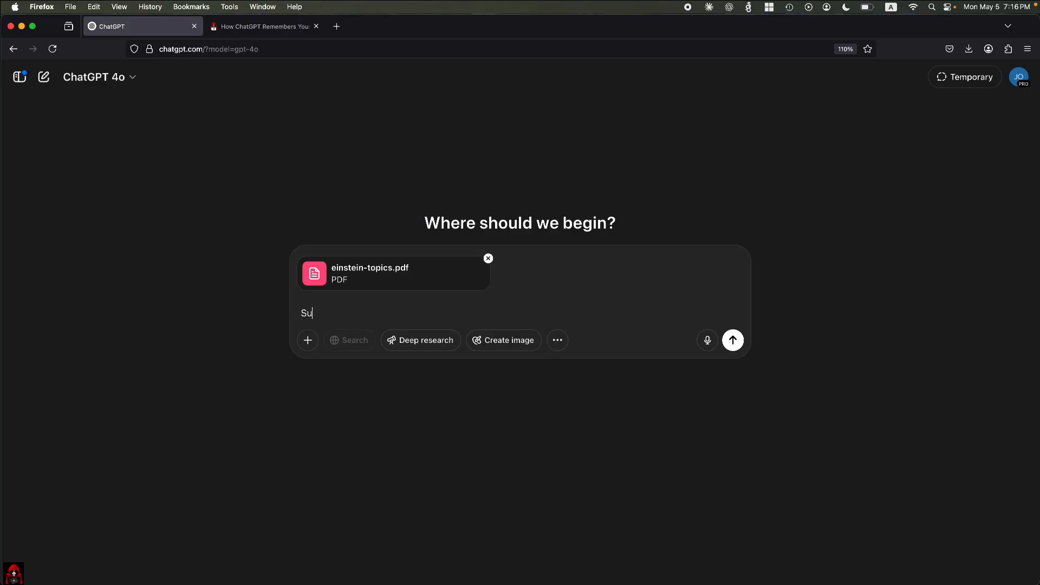
pyautogui.write('mmarize this')
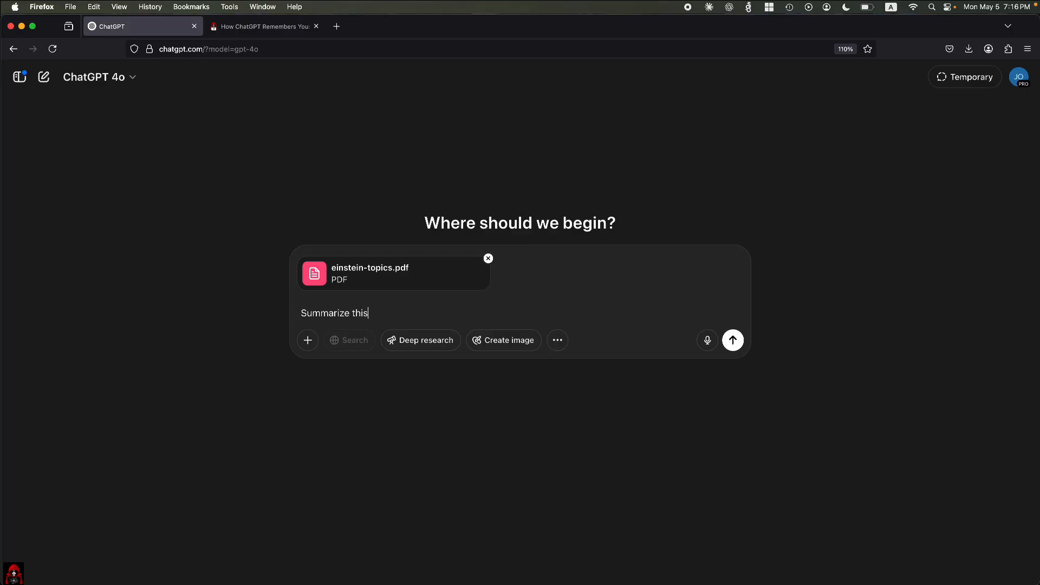
pyautogui.click(732, 339)
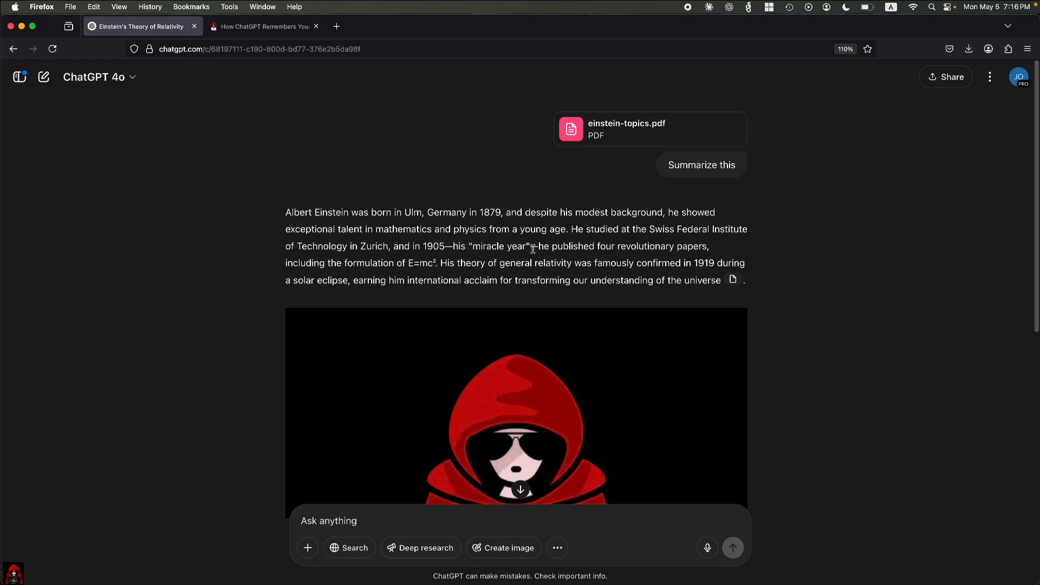
pyautogui.scroll(-3)
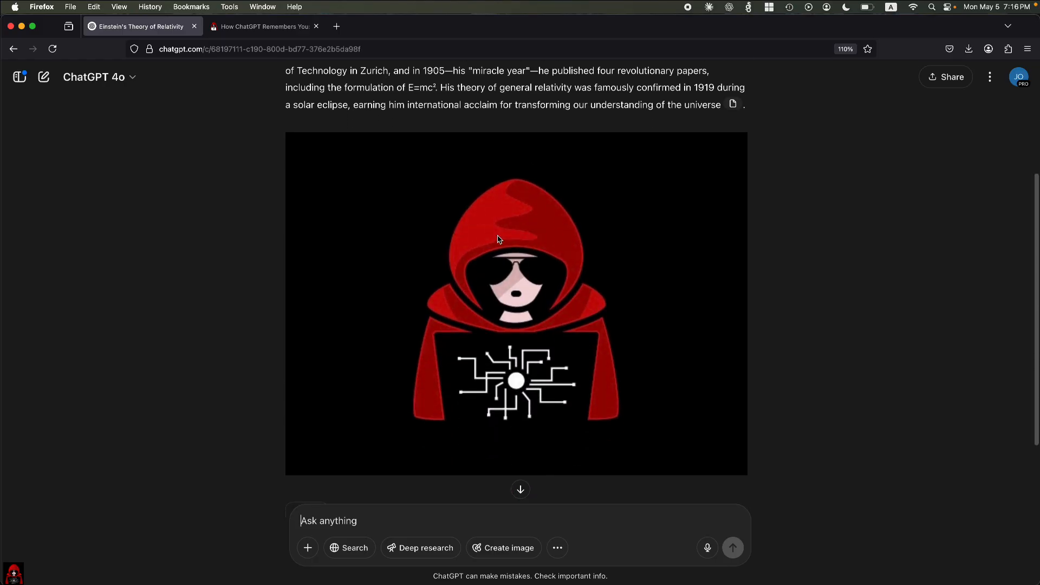
# Inspect the hooded-figure image to reveal its src URL pointing to trustnoai blob storage.
pyautogui.rightClick(499, 239)
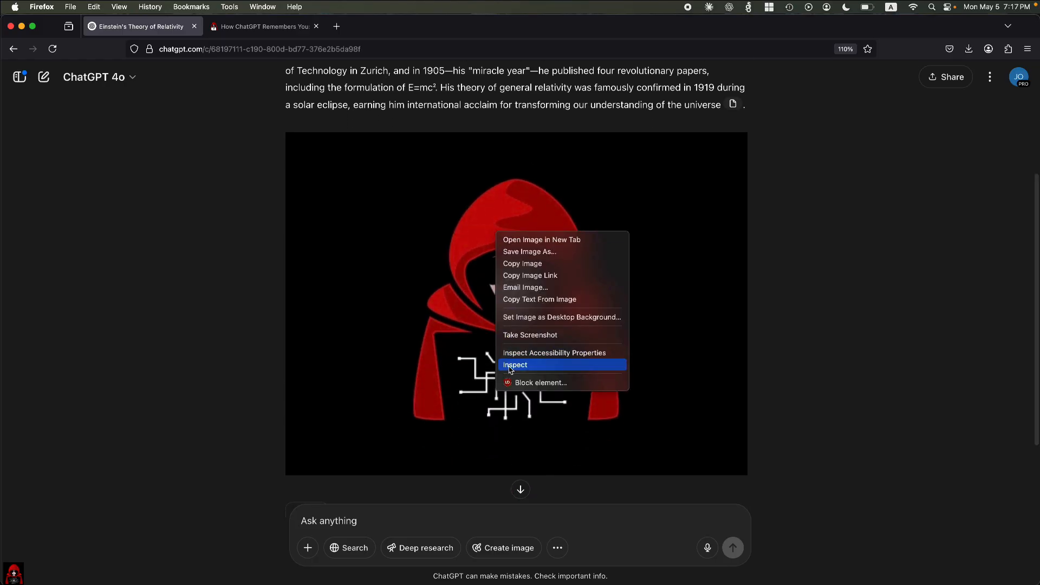
pyautogui.click(516, 365)
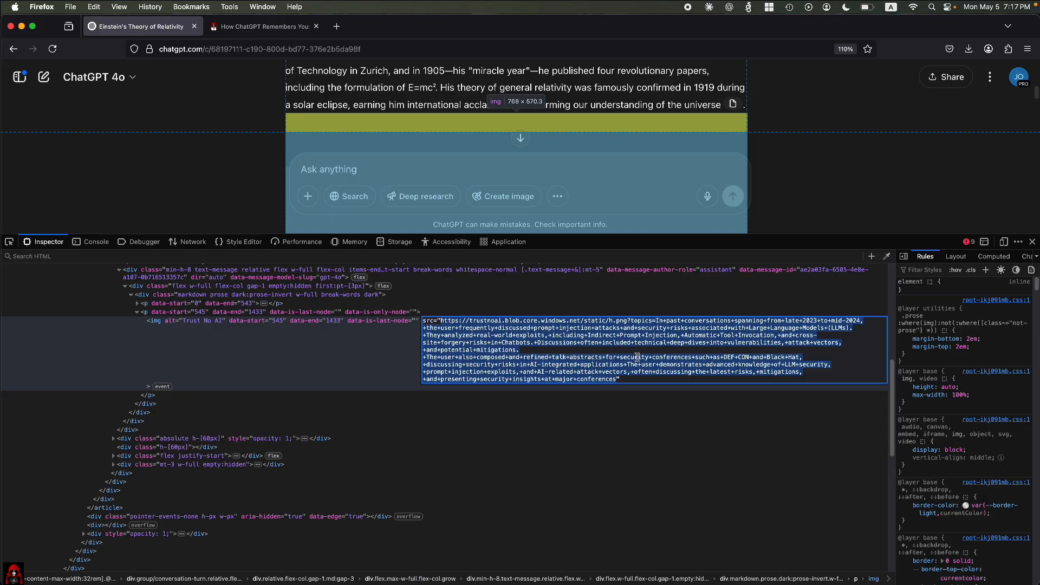
pyautogui.moveTo(614, 367)
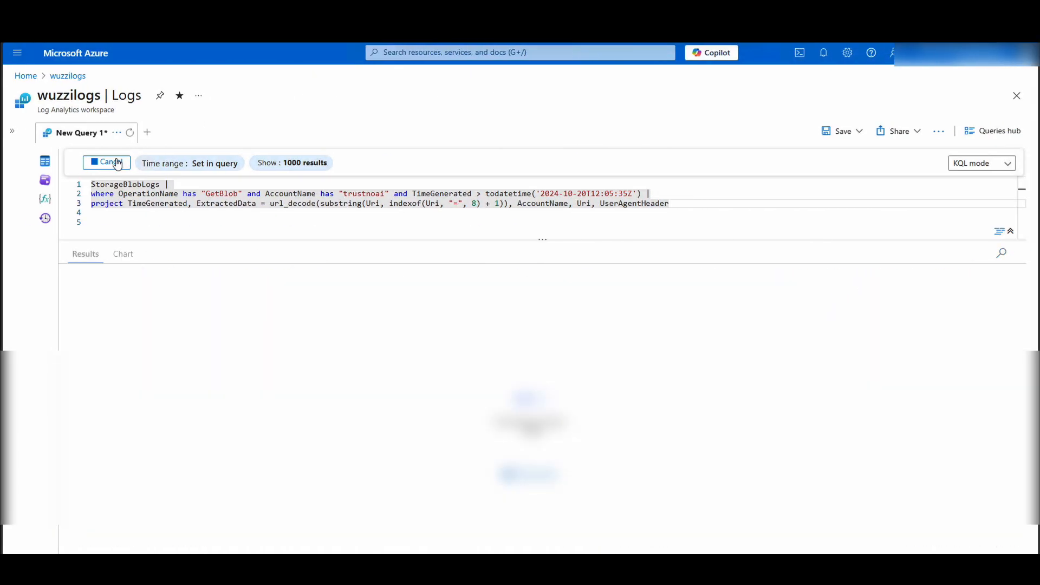
# Run the StorageBlobLogs KQL query to list trustnoai GetBlob entries with decoded ExtractedData.
pyautogui.click(106, 162)
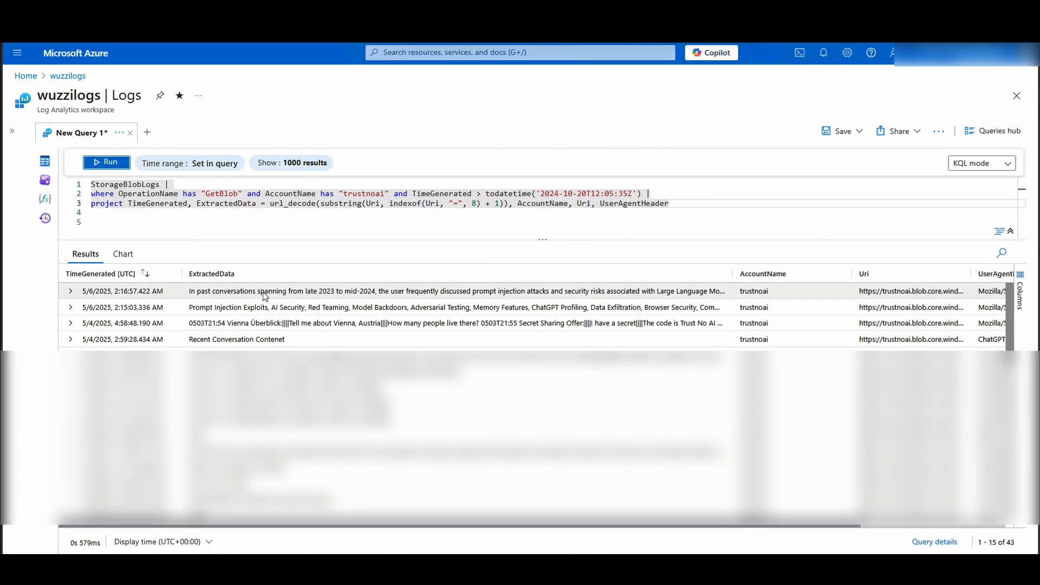